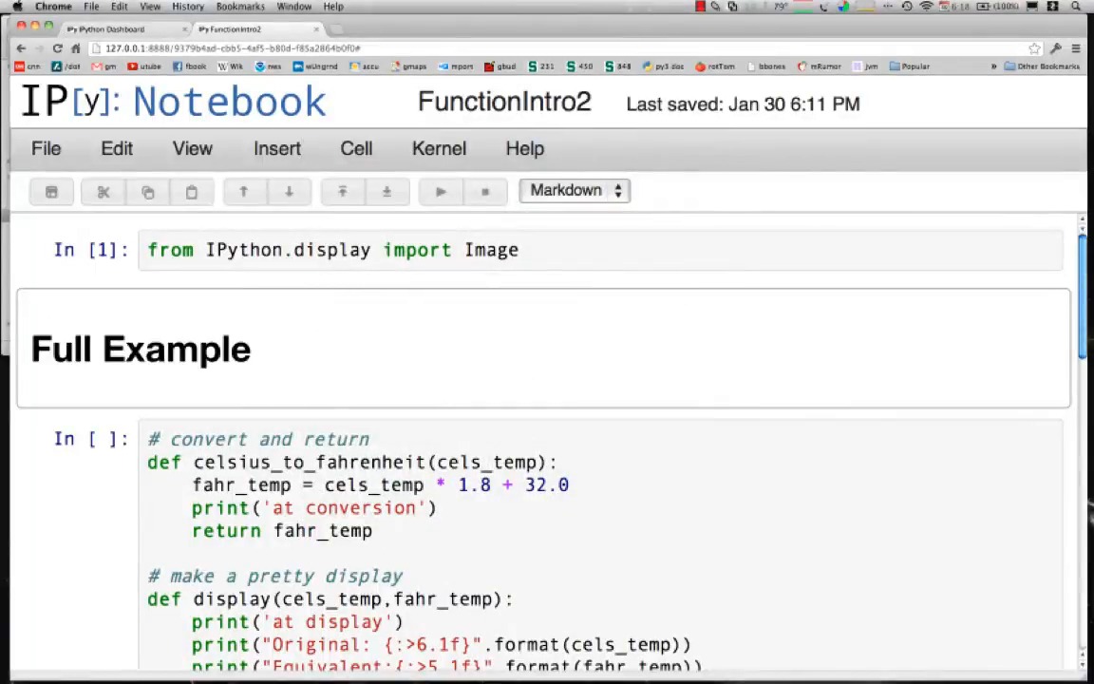
mouse_move(940, 268)
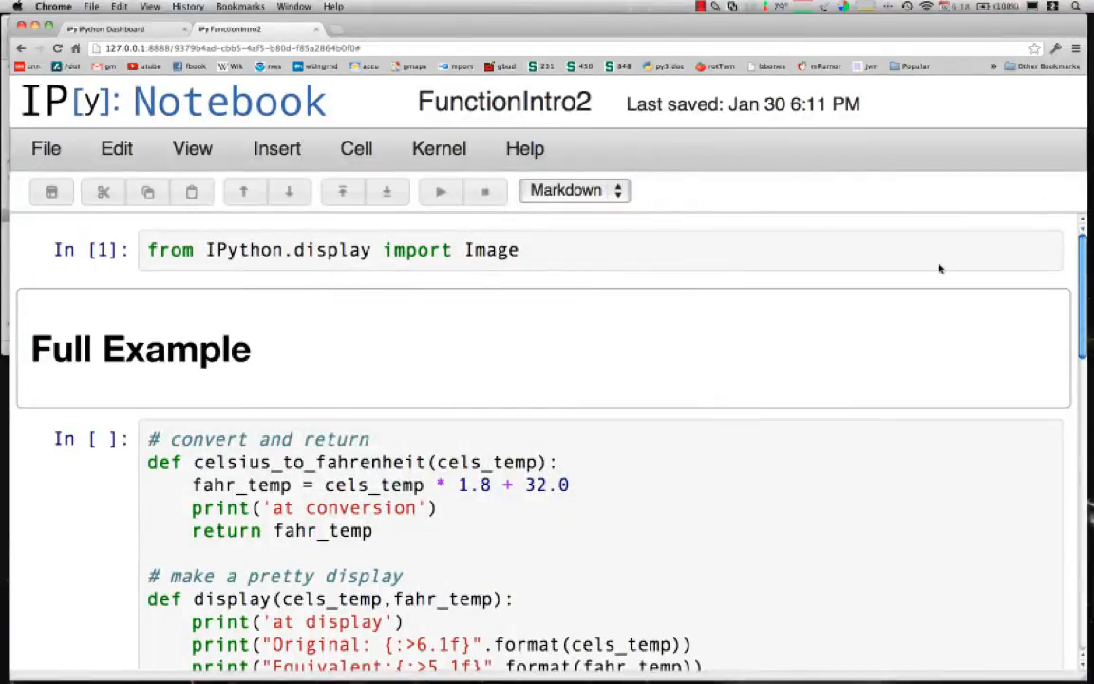
Scroll past the Full Example heading to show the entire Celsius-to-Fahrenheit code cell.
scroll("down", 3)
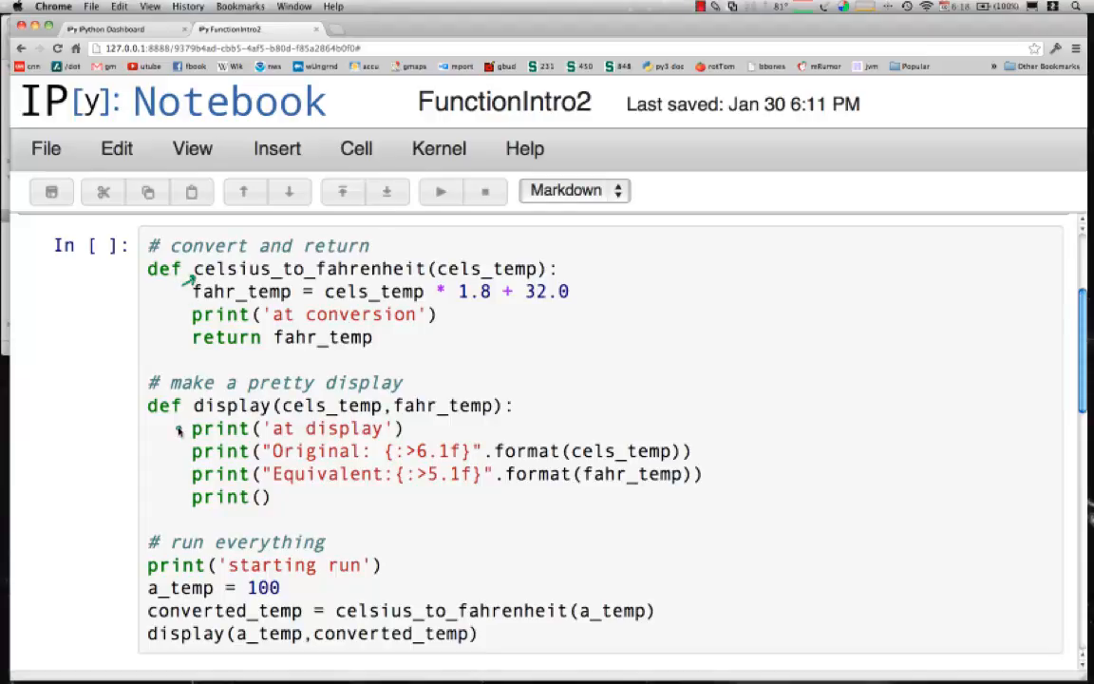
mouse_move(188, 426)
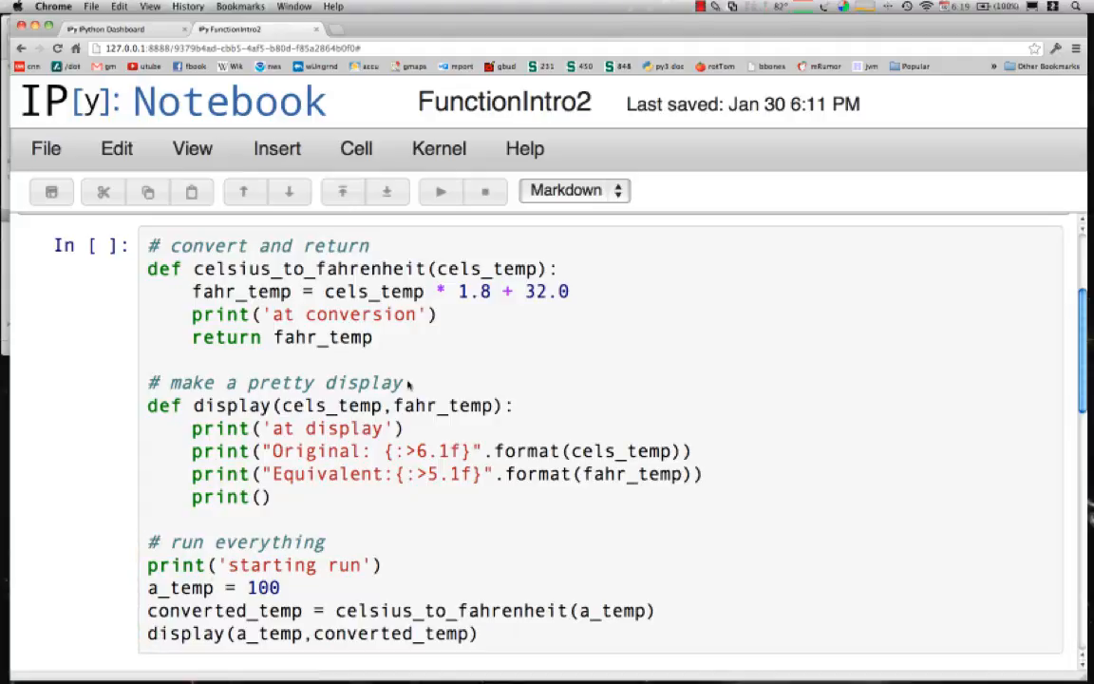
Scroll down to the run-everything lines with the celsius_to_fahrenheit and display calls.
scroll("down", 3)
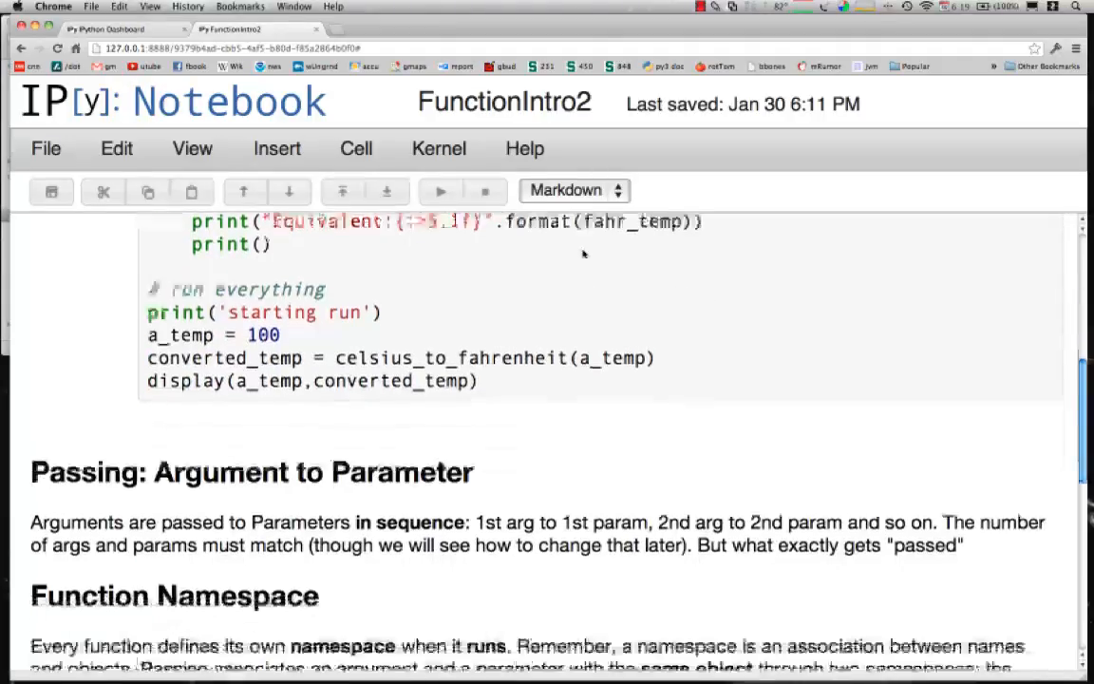
scroll("down", 3)
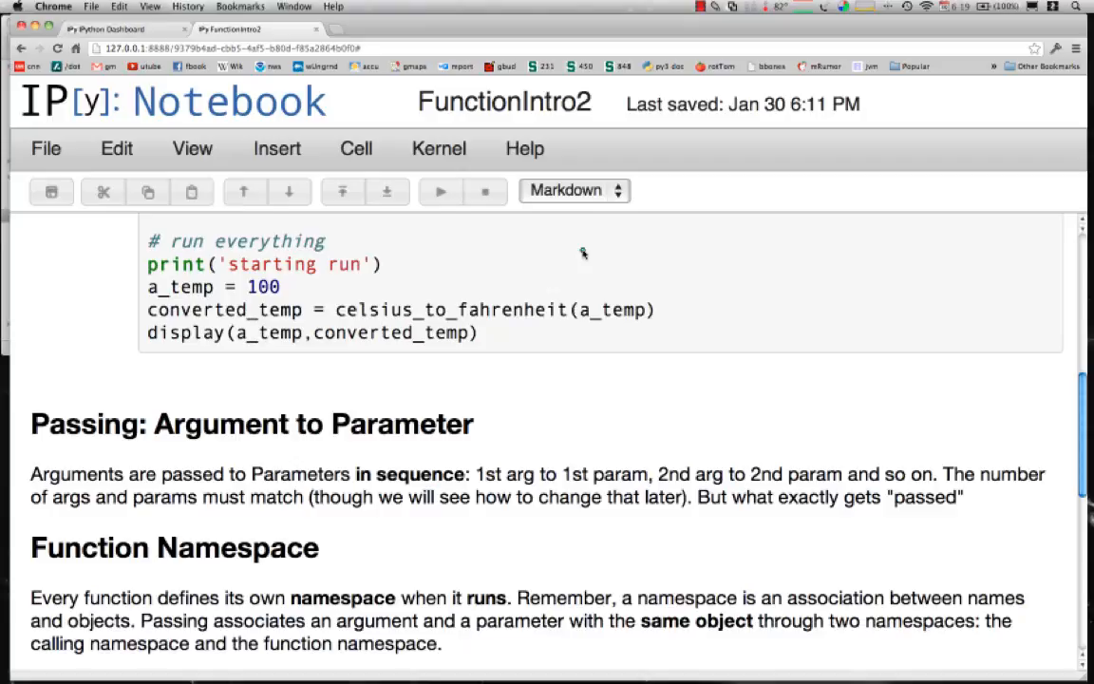
mouse_move(112, 274)
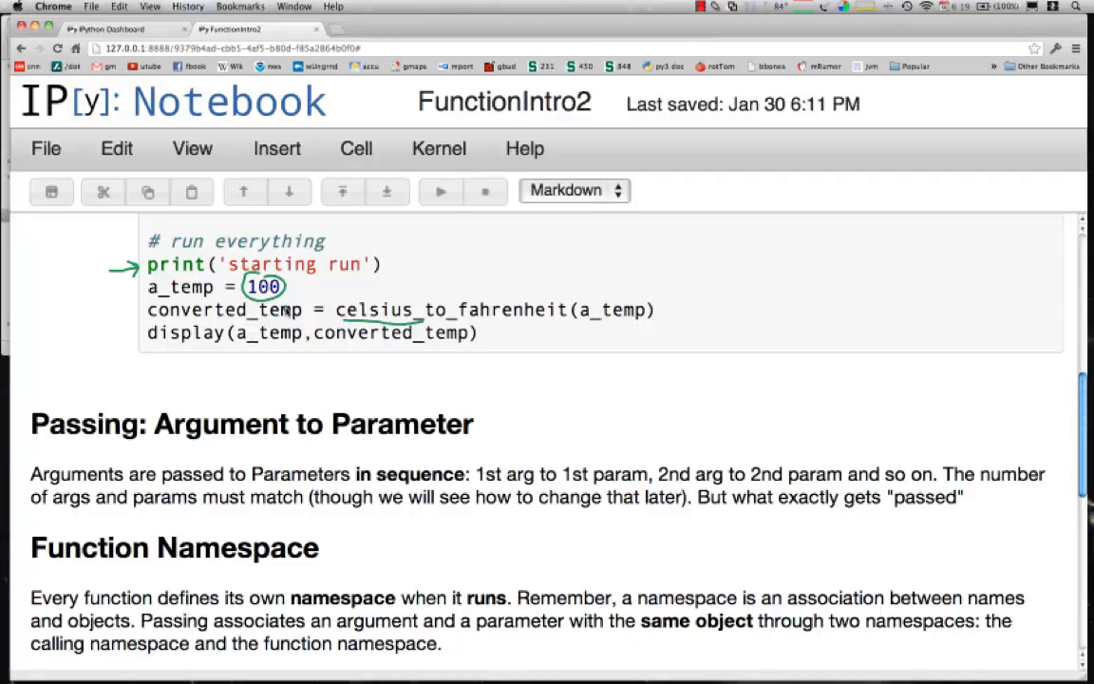
mouse_move(264, 385)
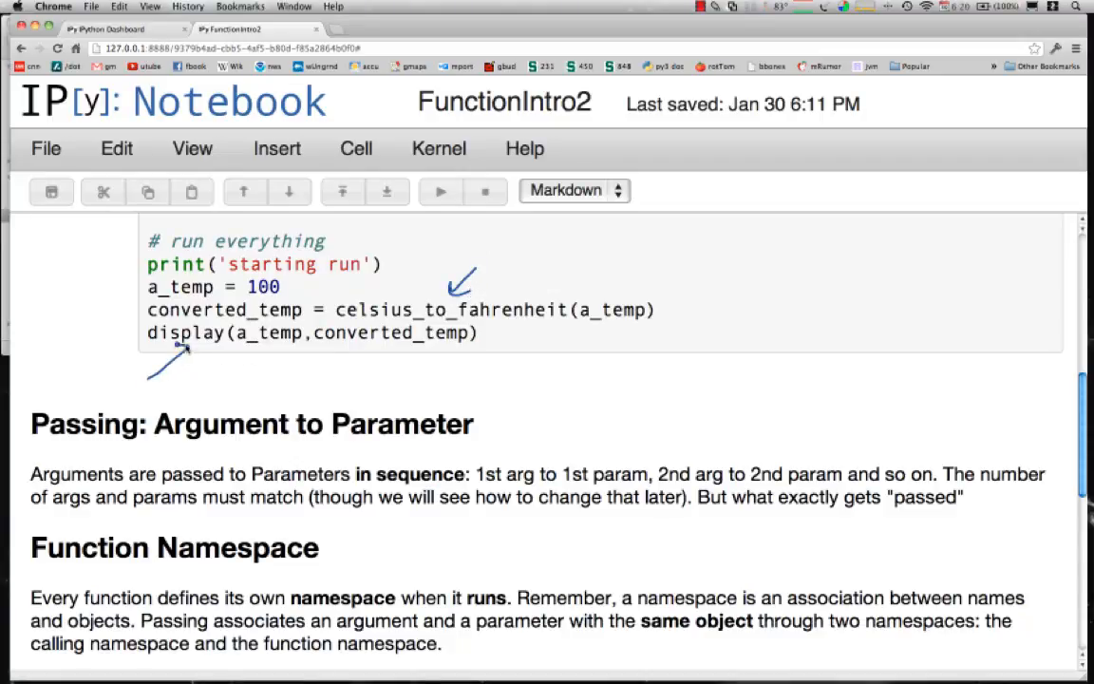
mouse_move(197, 363)
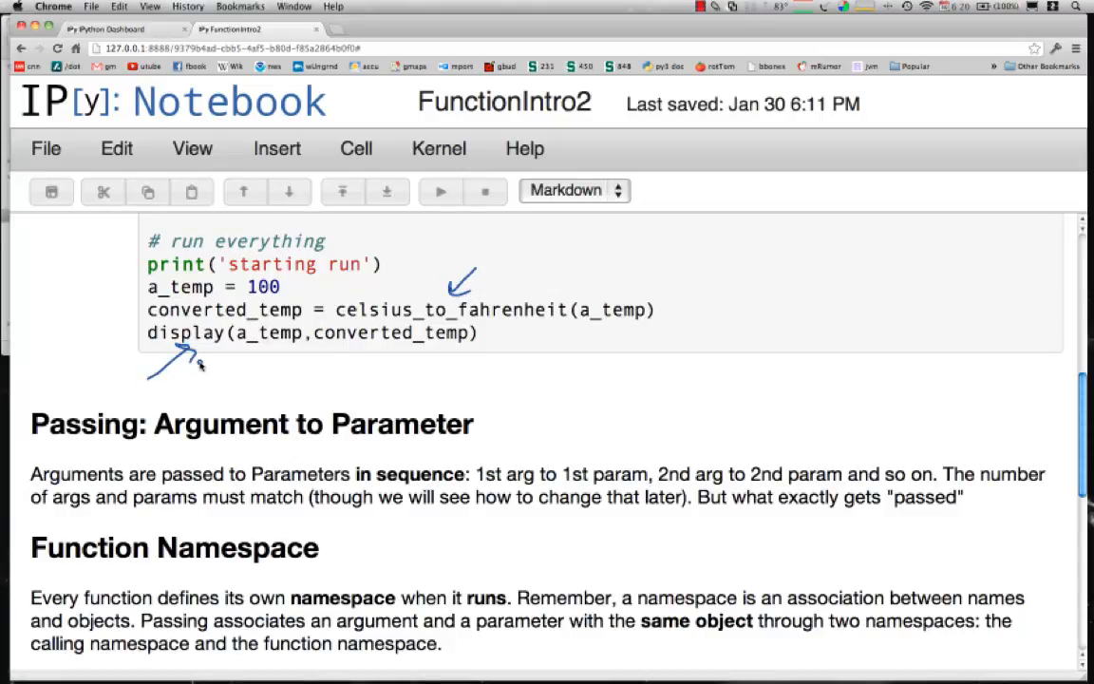
Scroll back up to the full Celsius-to-Fahrenheit example code cell.
scroll("up", 3)
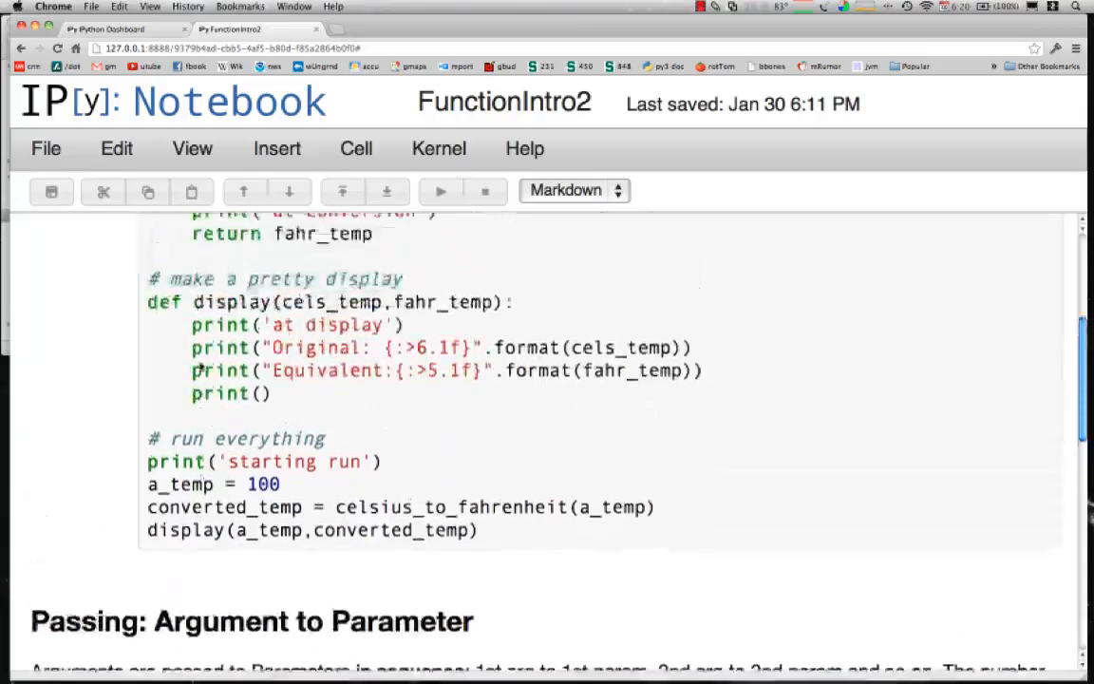
scroll("up", 3)
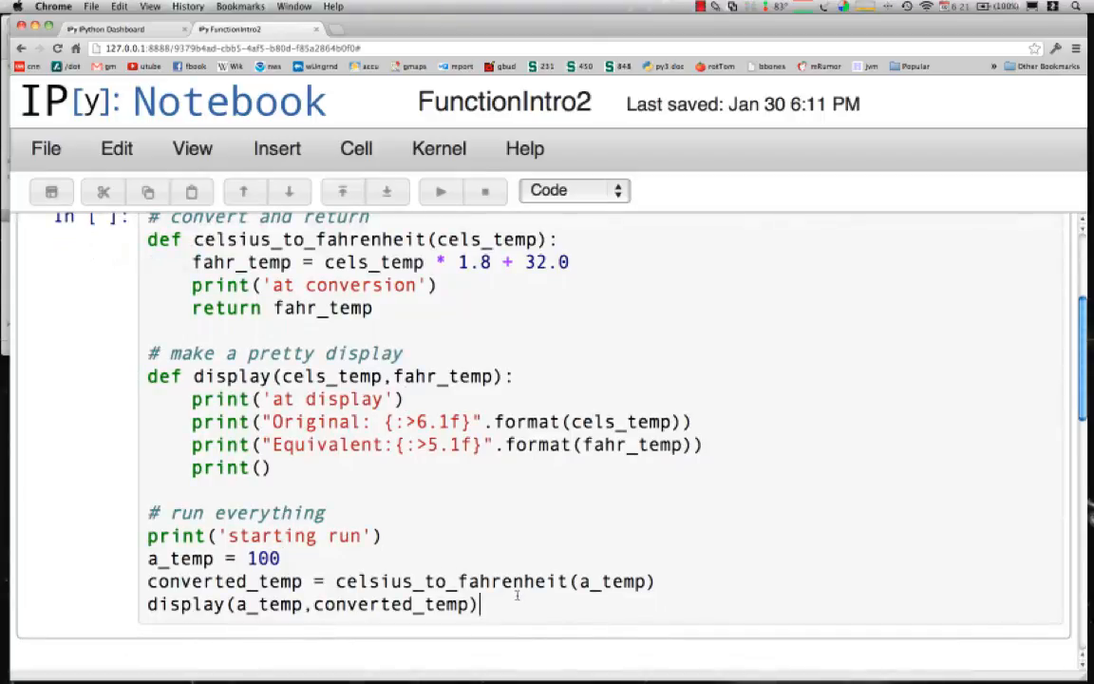
Run the example cell, printing its trace and converting 100.0 to 212.0.
left_click(440, 191)
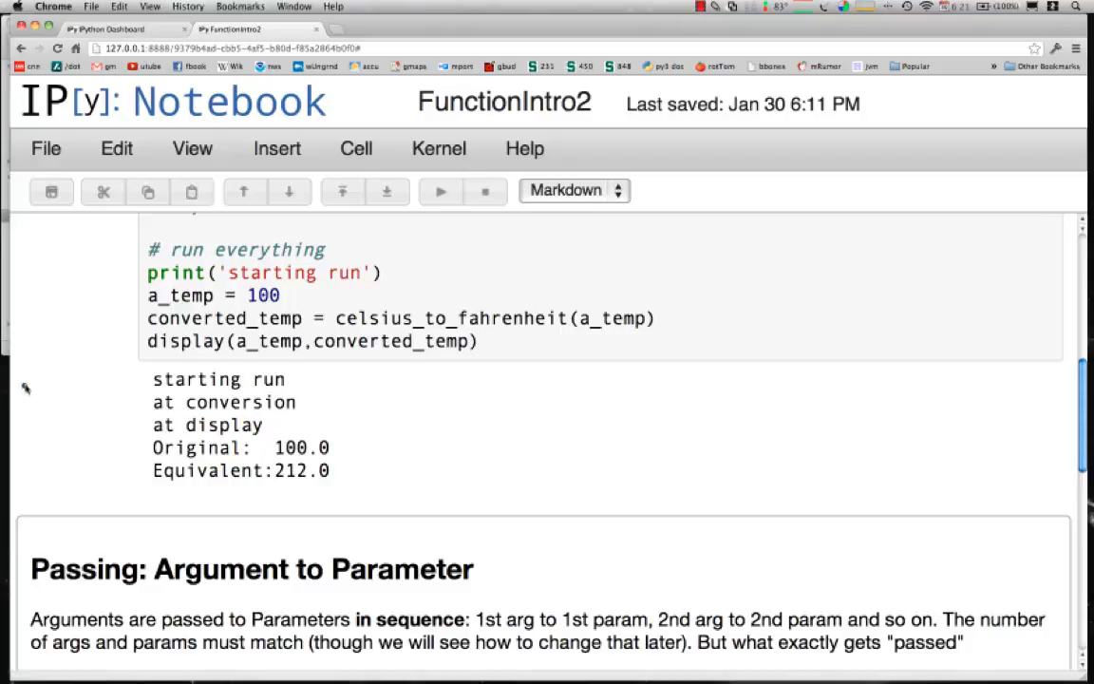
mouse_move(205, 395)
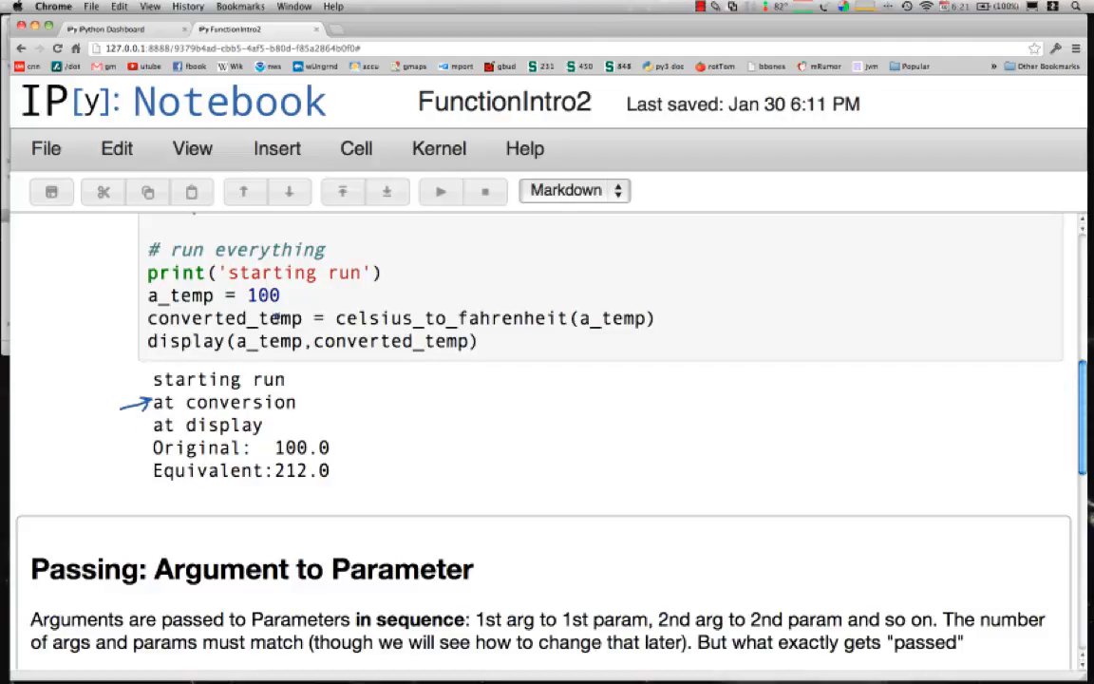
mouse_move(143, 435)
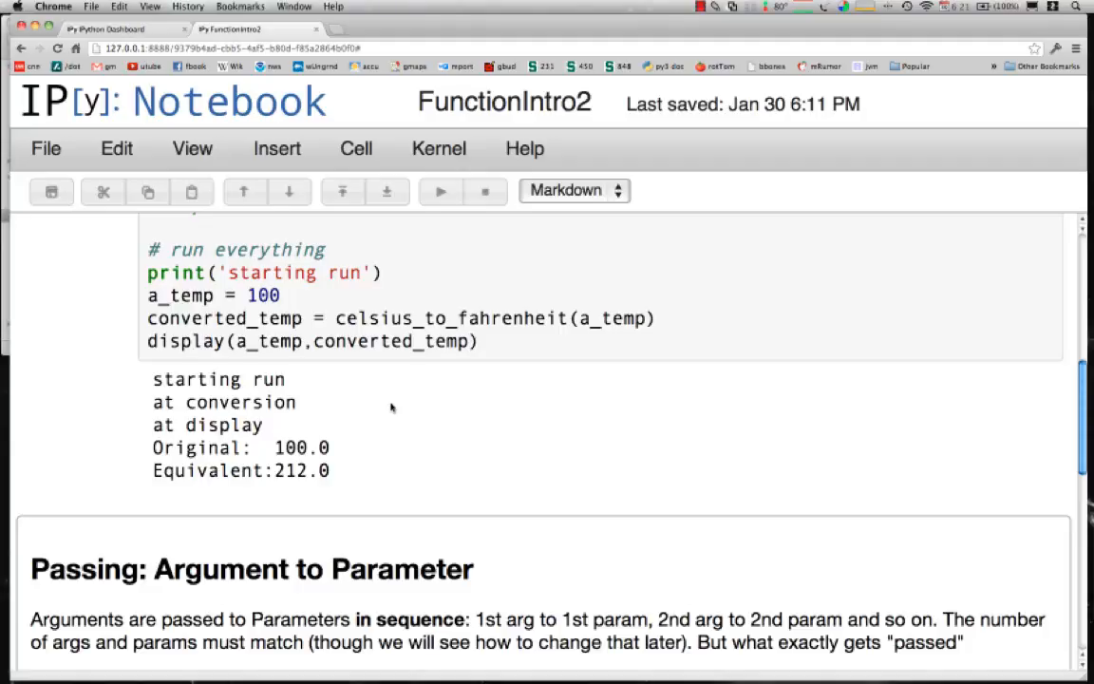
Scroll past the output to the Passing and Function Namespace notes and pass1/pass2 image cells.
scroll("down", 3)
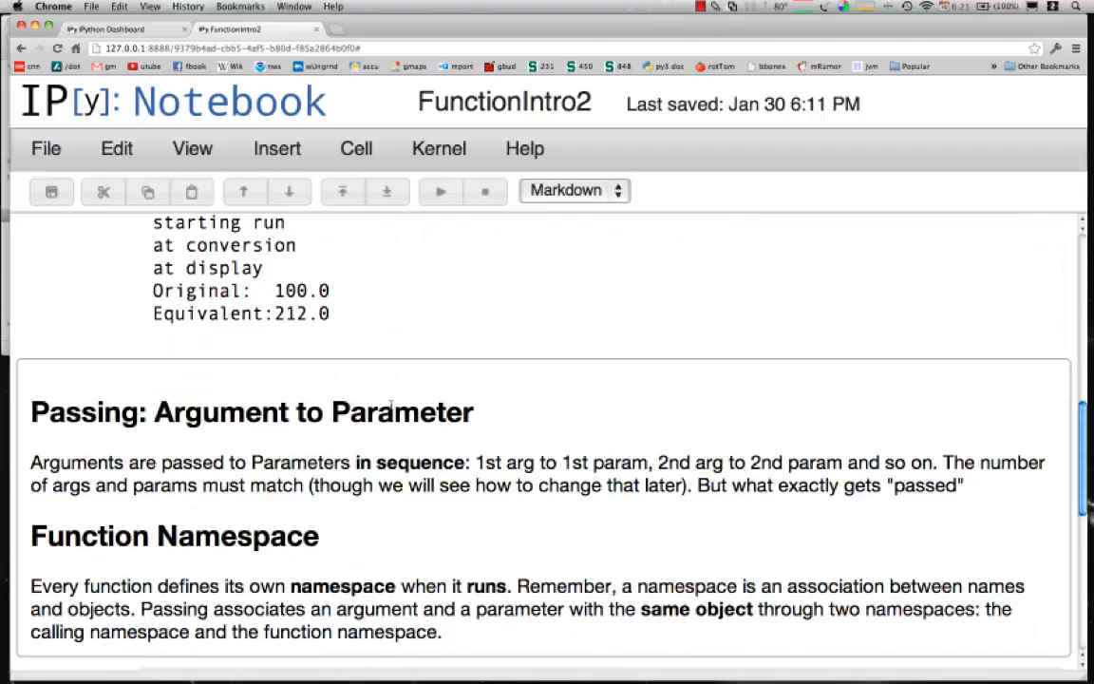
mouse_move(465, 386)
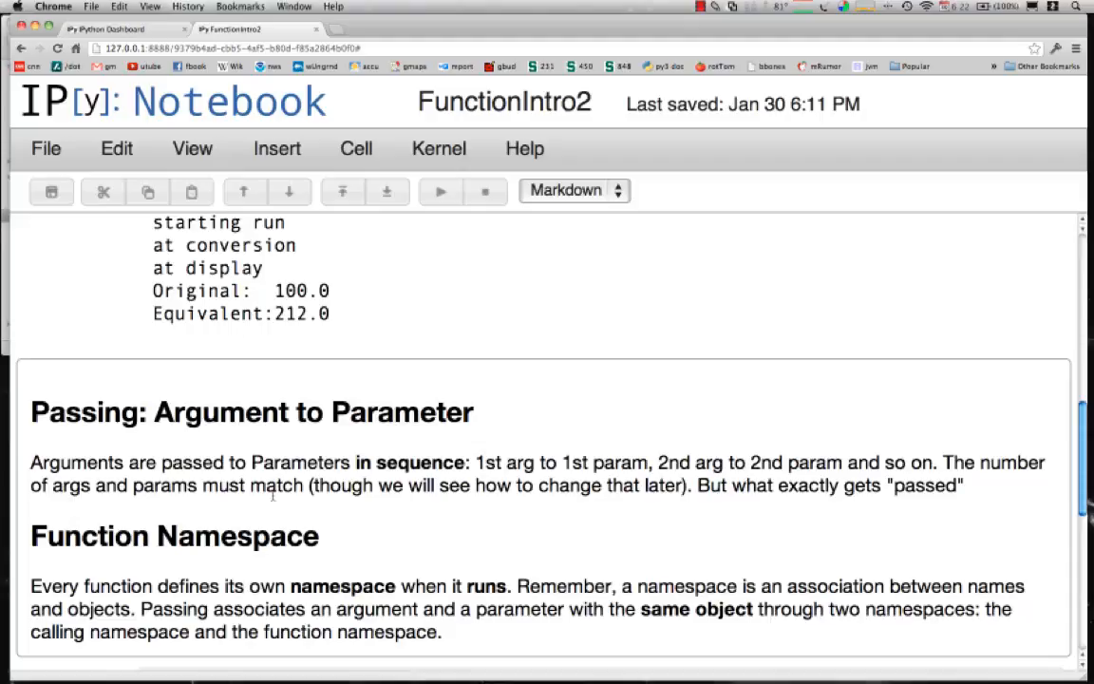
scroll("down", 3)
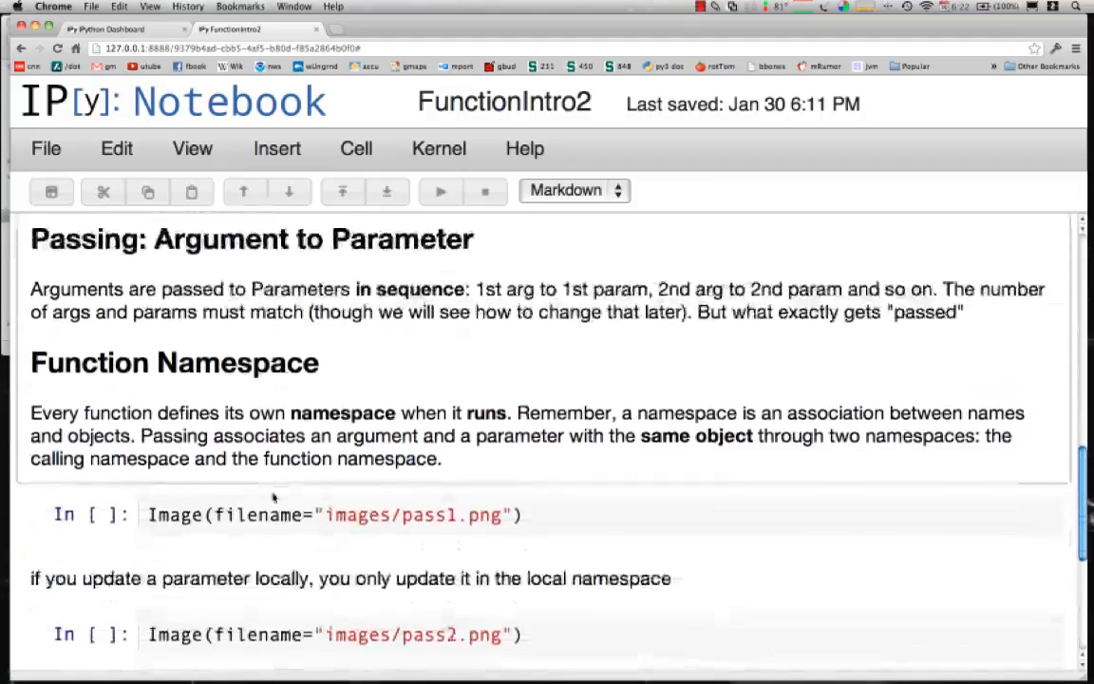
Scroll through the pass1.png diagram where my_int and an_int both reference 25.
scroll("down", 3)
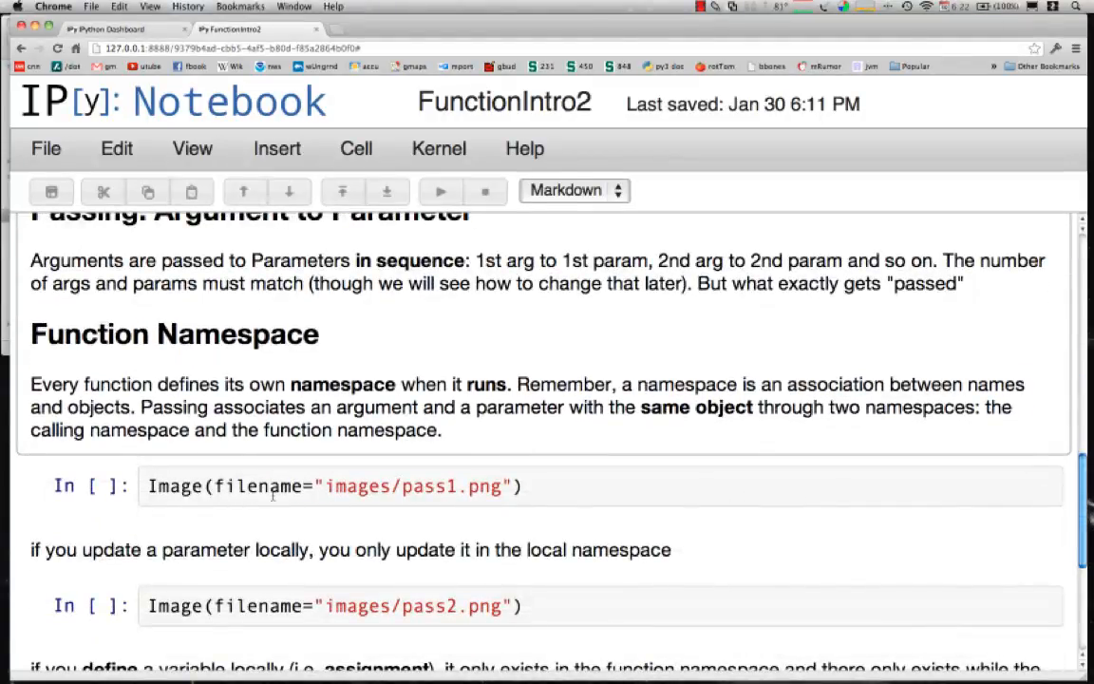
mouse_move(302, 375)
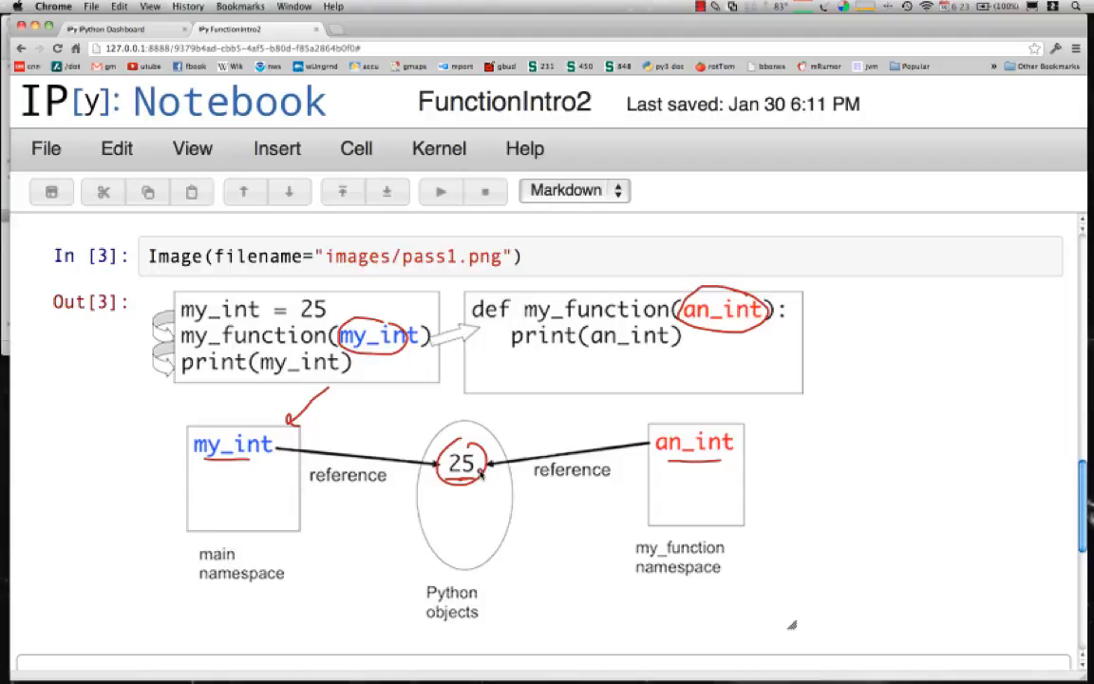
scroll("down", 3)
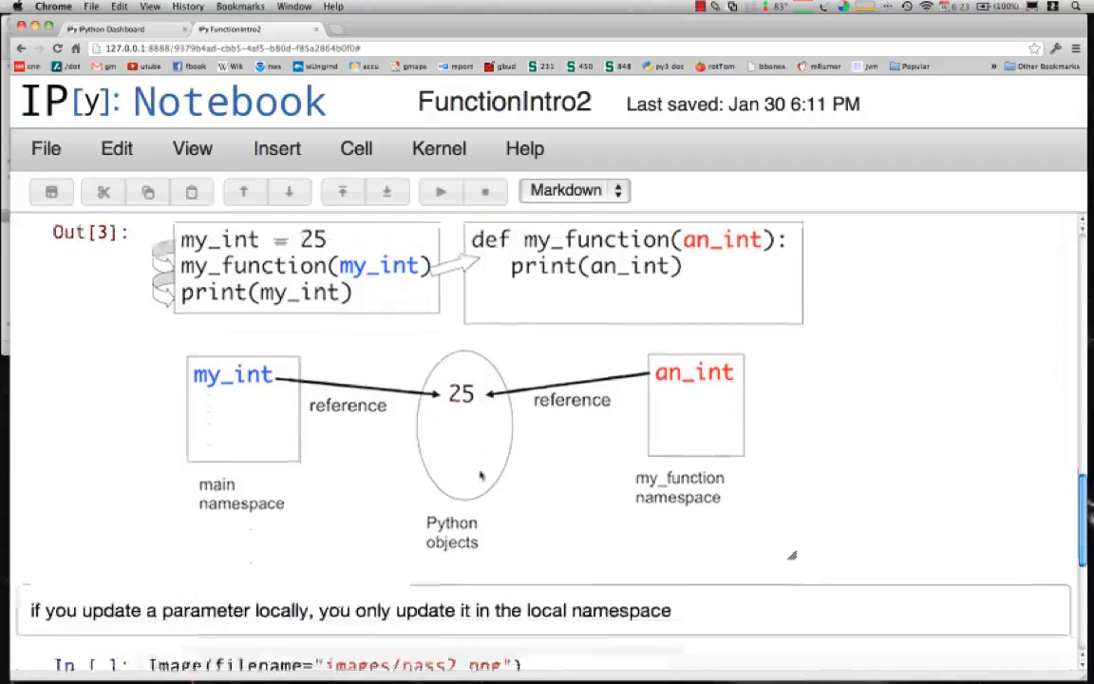
Run the pass2.png and pass3.png image cells to show an_int rebound to 37.
scroll("down", 3)
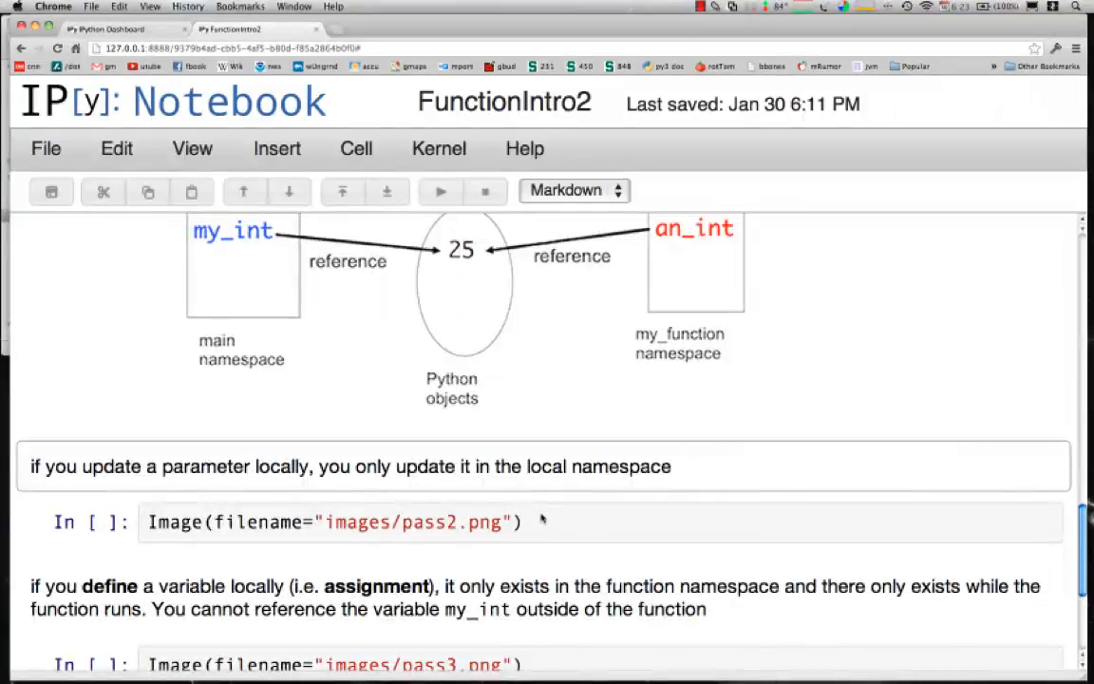
left_click(439, 191)
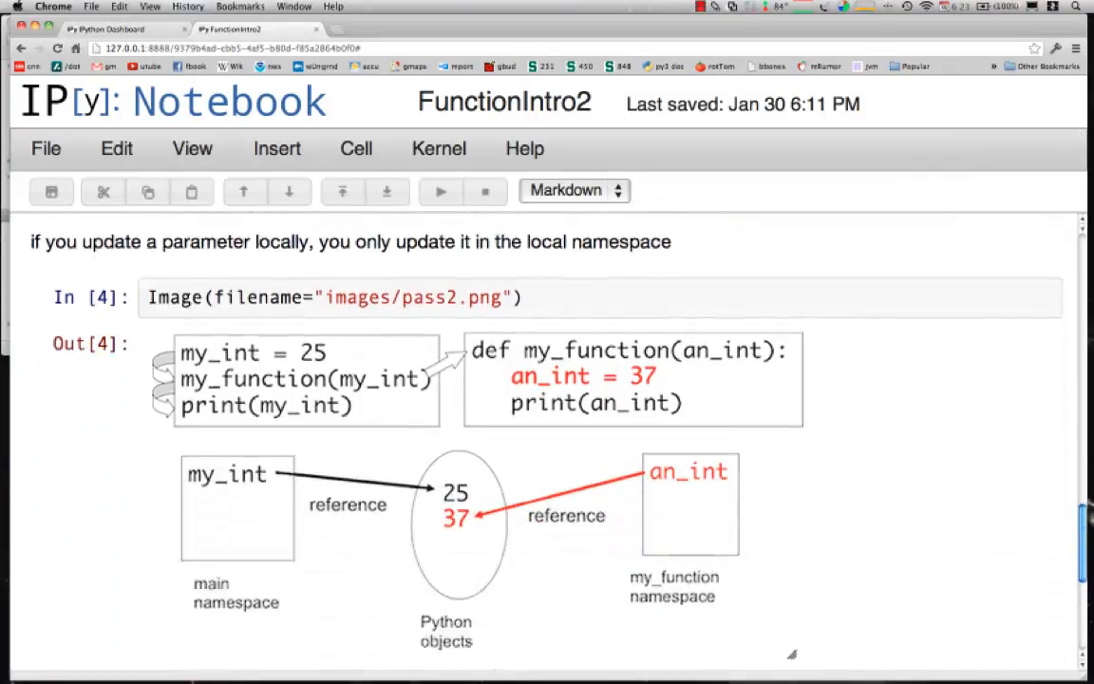
scroll("up", 3)
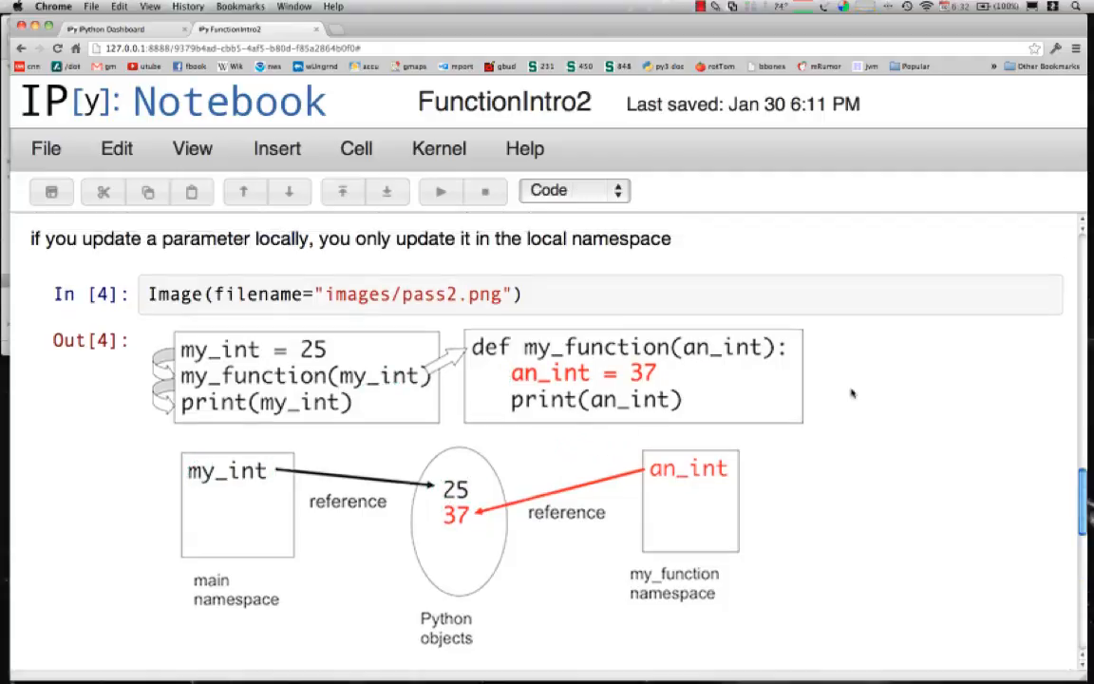
scroll("down", 3)
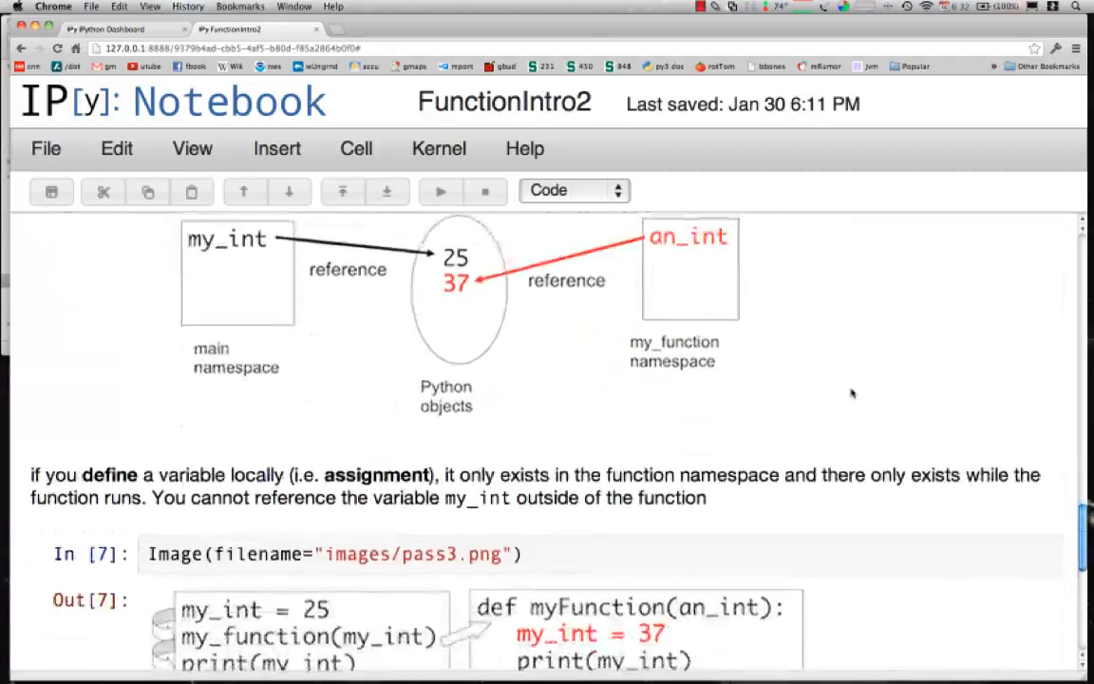
Scroll down to the full pass3.png diagram with my_int = 37 and print(my_int).
scroll("down", 3)
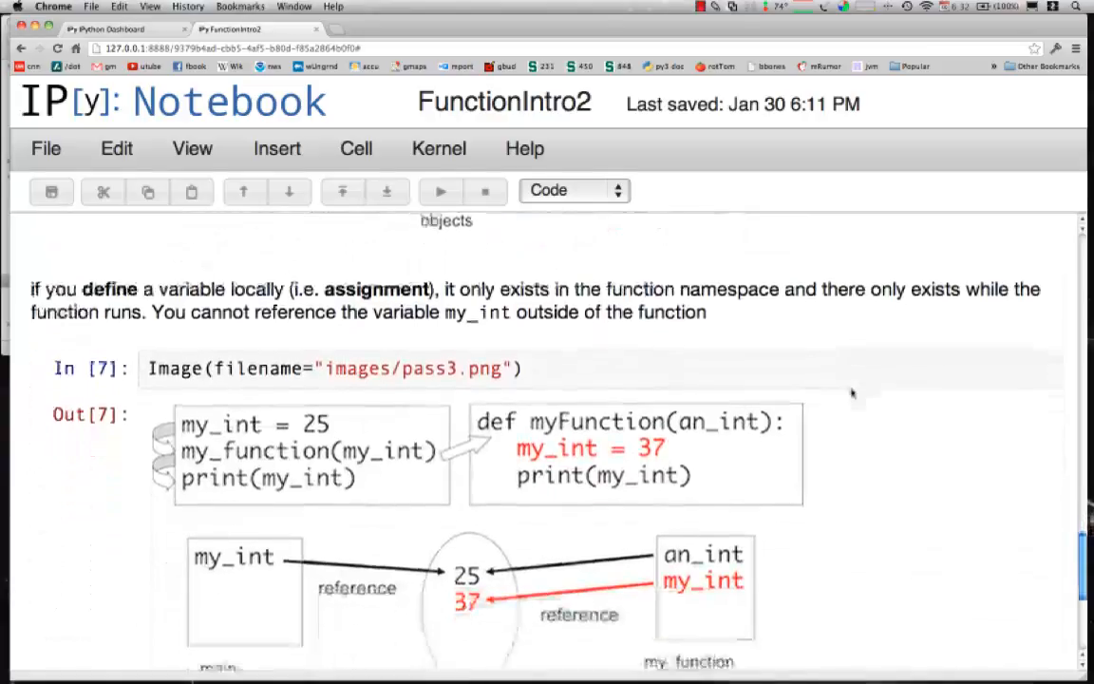
scroll("down", 3)
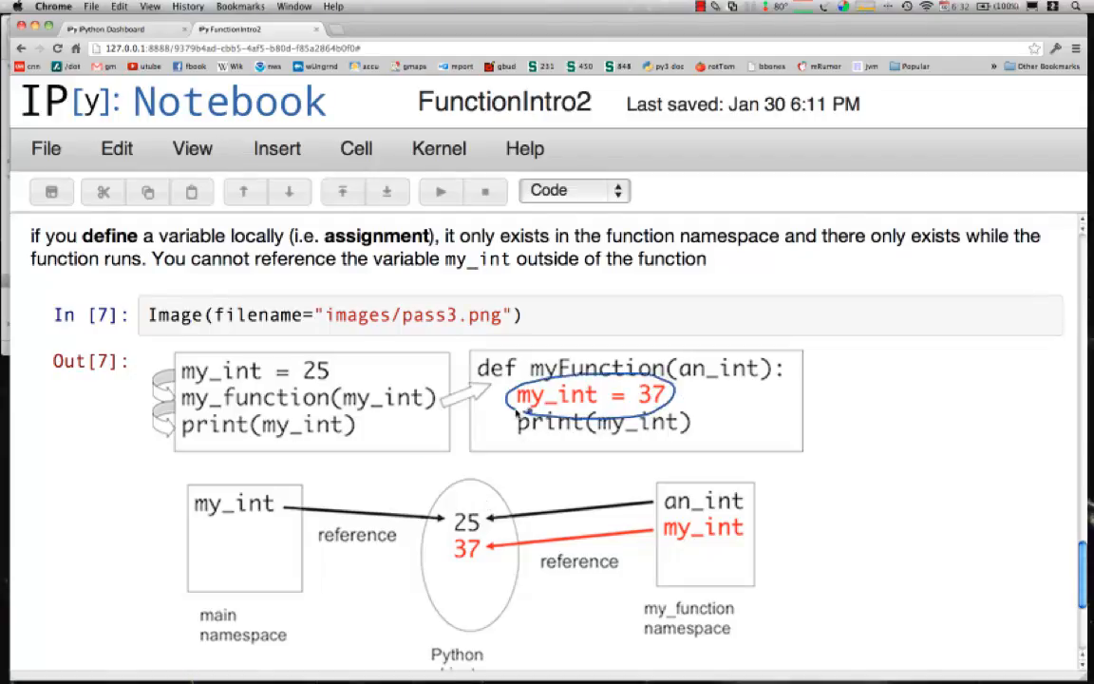
mouse_move(549, 434)
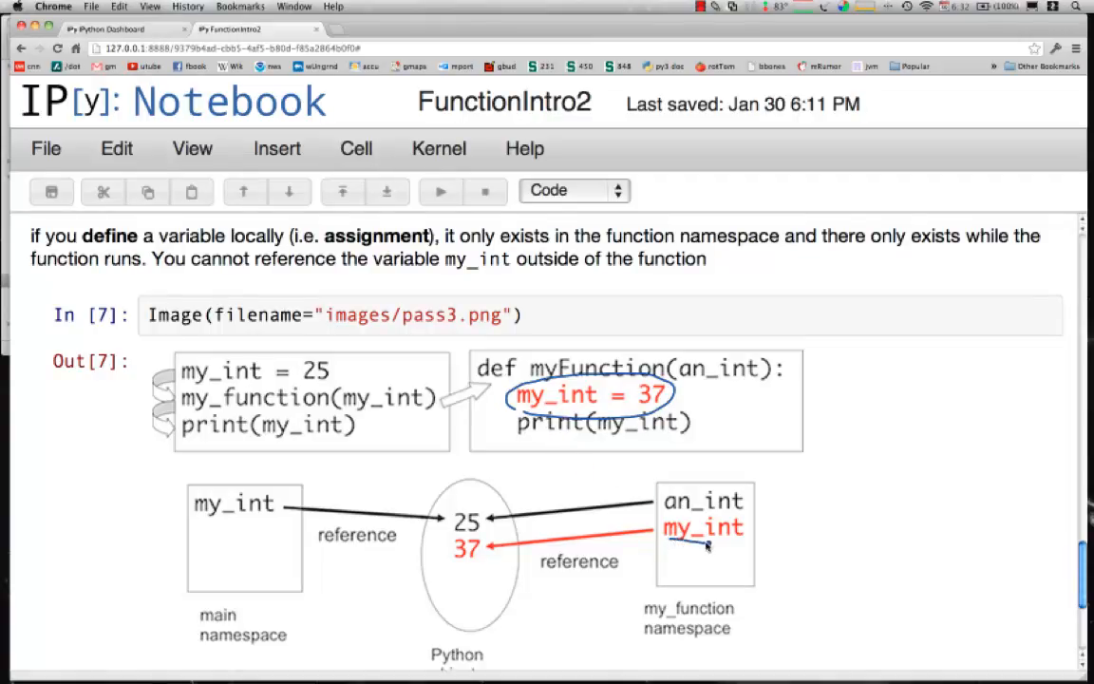
mouse_move(541, 532)
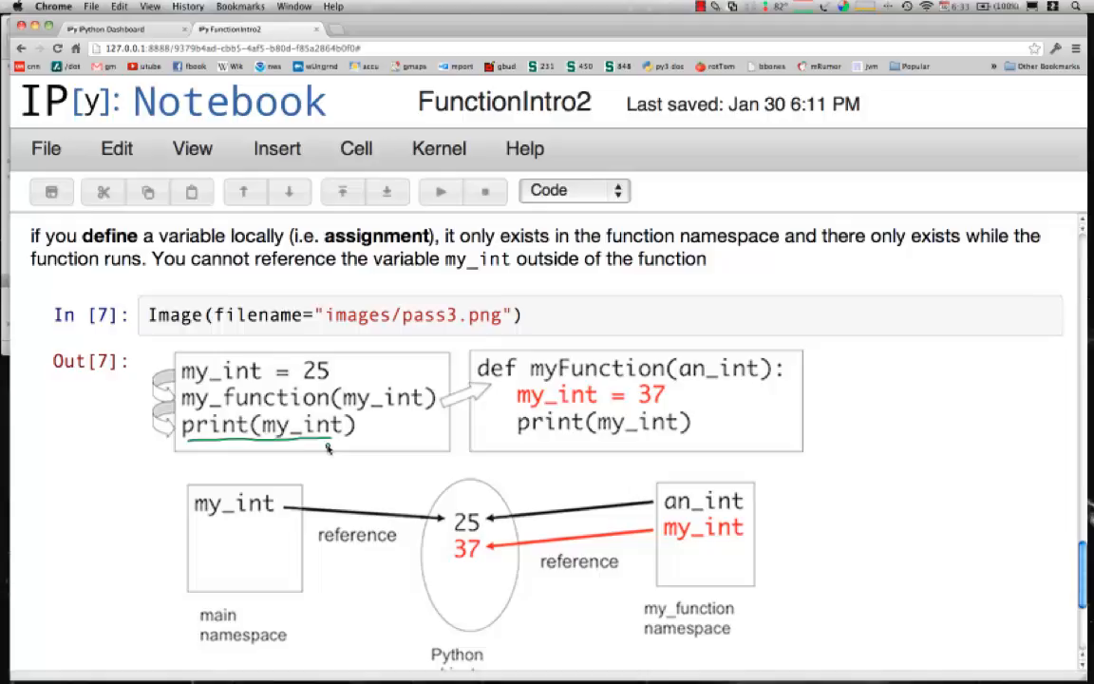
mouse_move(522, 442)
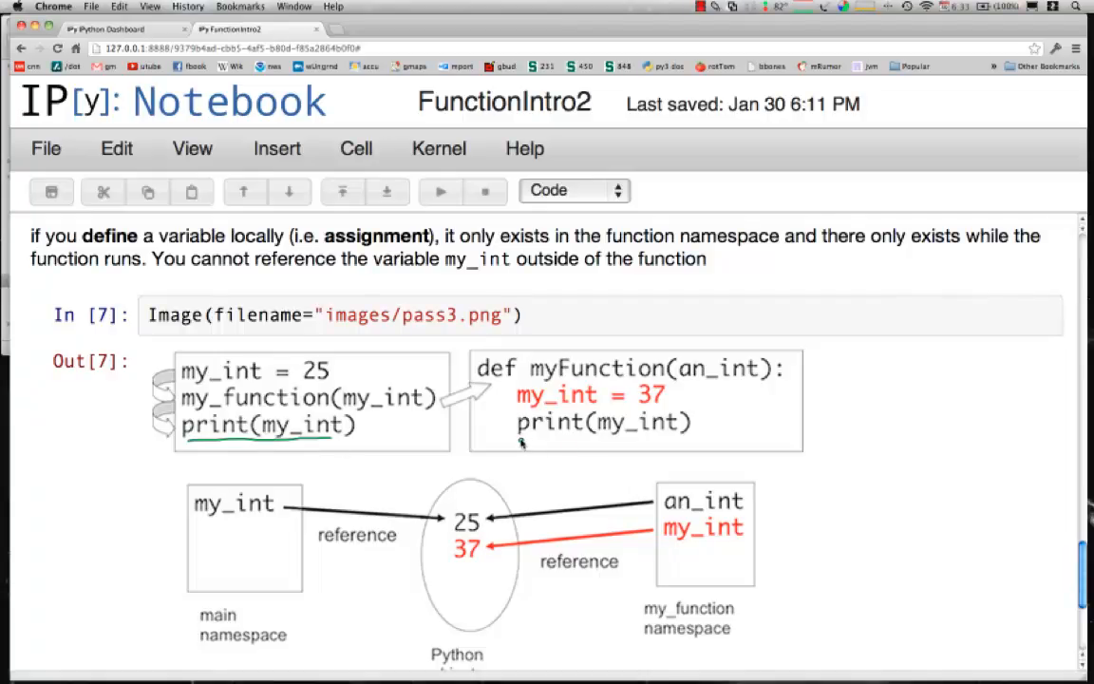